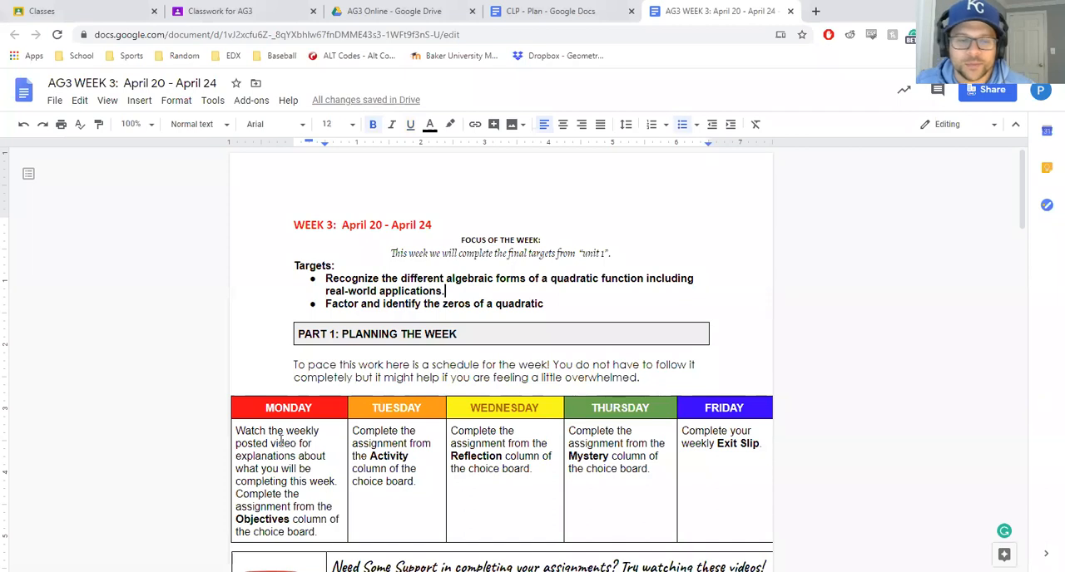
mouse_move(715, 465)
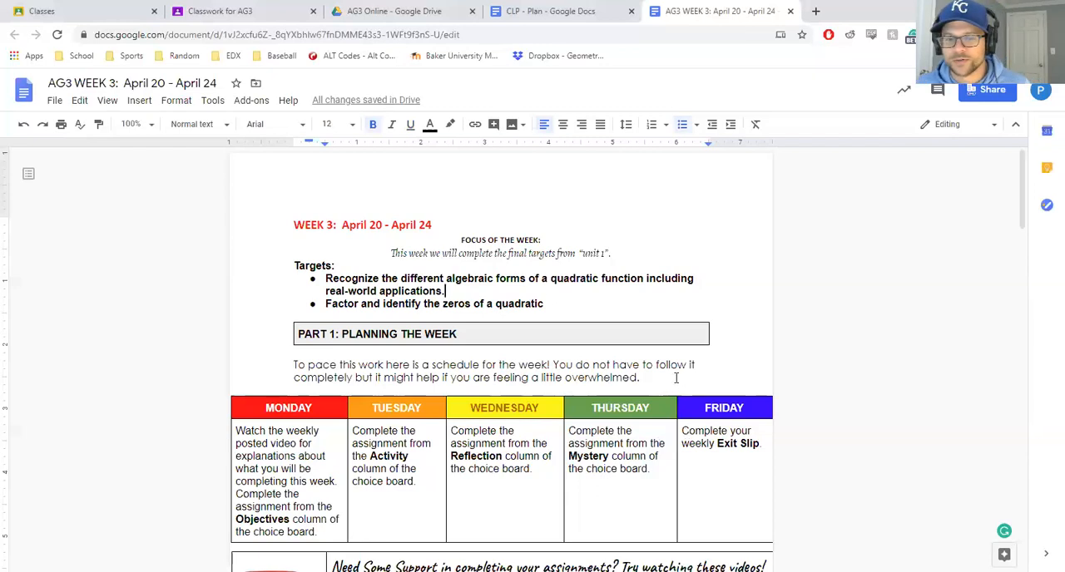
Scroll past the daily schedule table and contact box to the PART 2: CHOICE BOARD heading
scroll(down, 3)
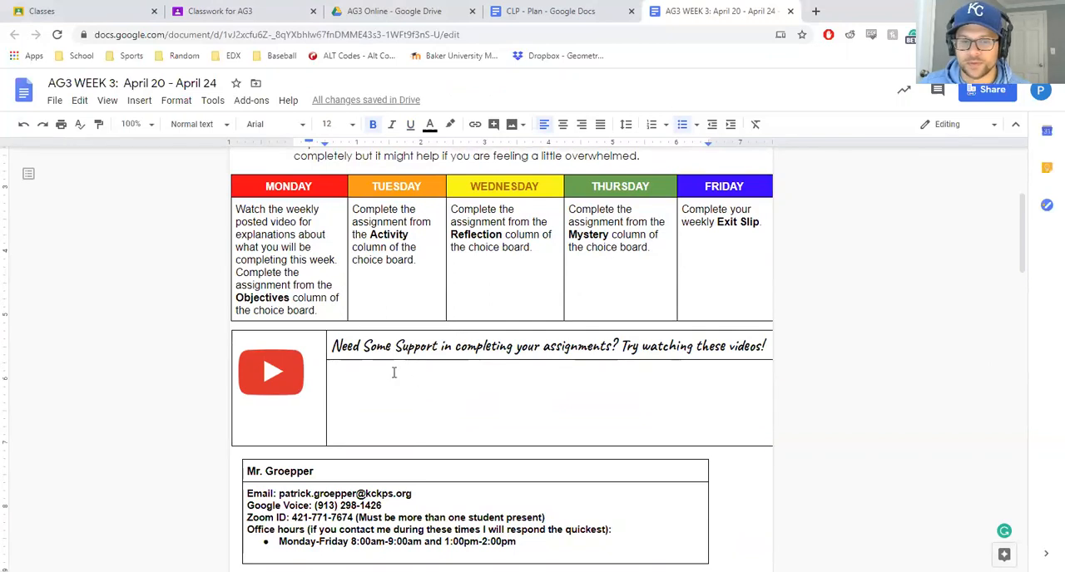
mouse_move(427, 391)
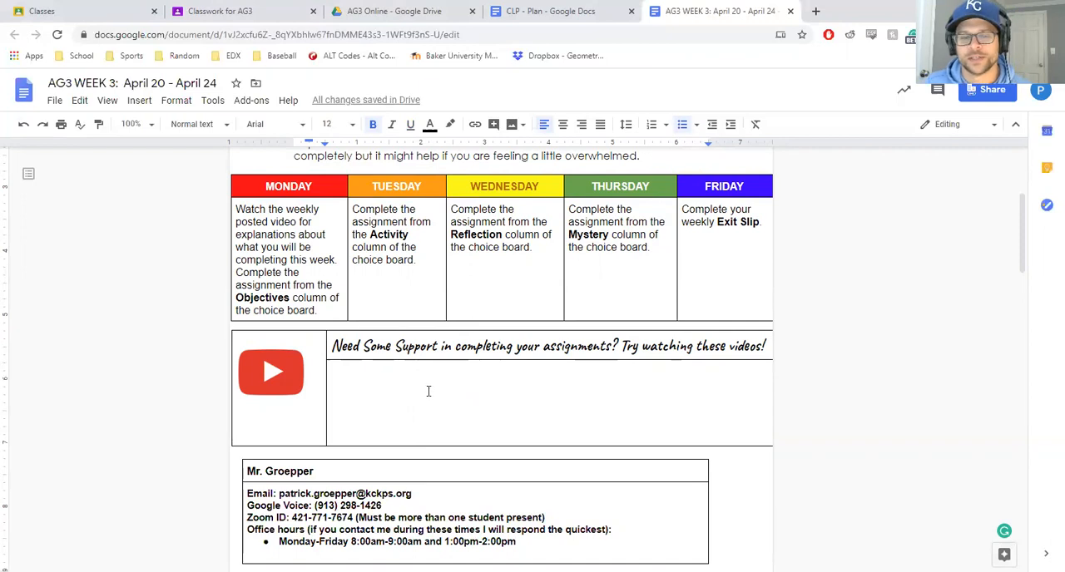
mouse_move(456, 438)
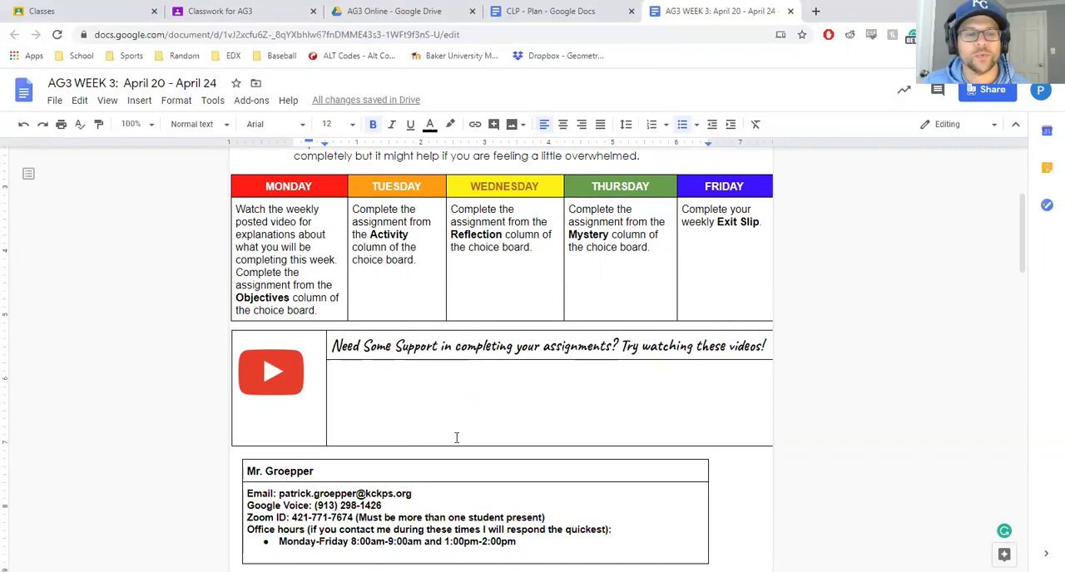
scroll(down, 3)
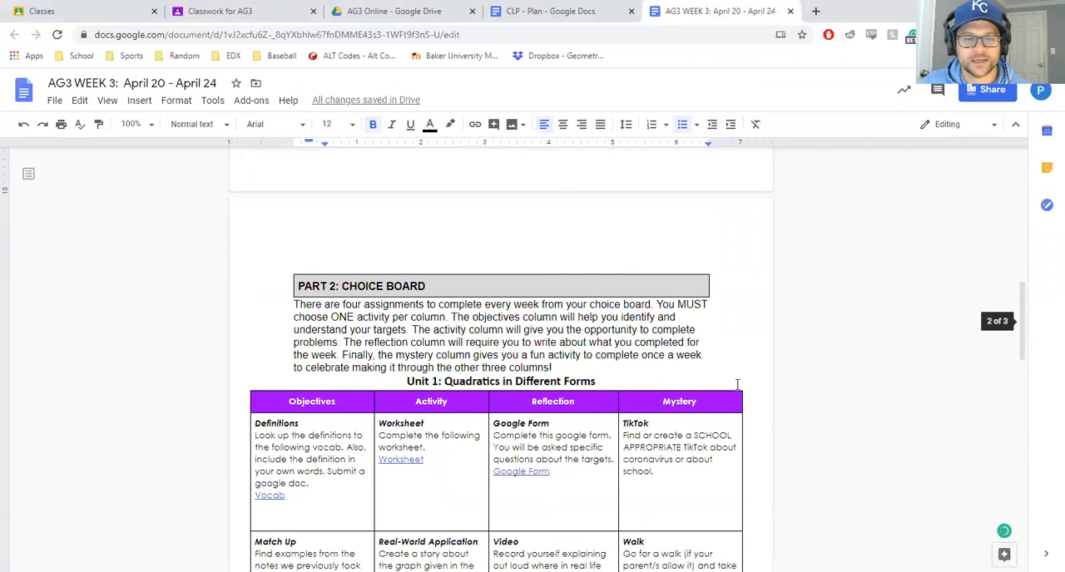
scroll(down, 3)
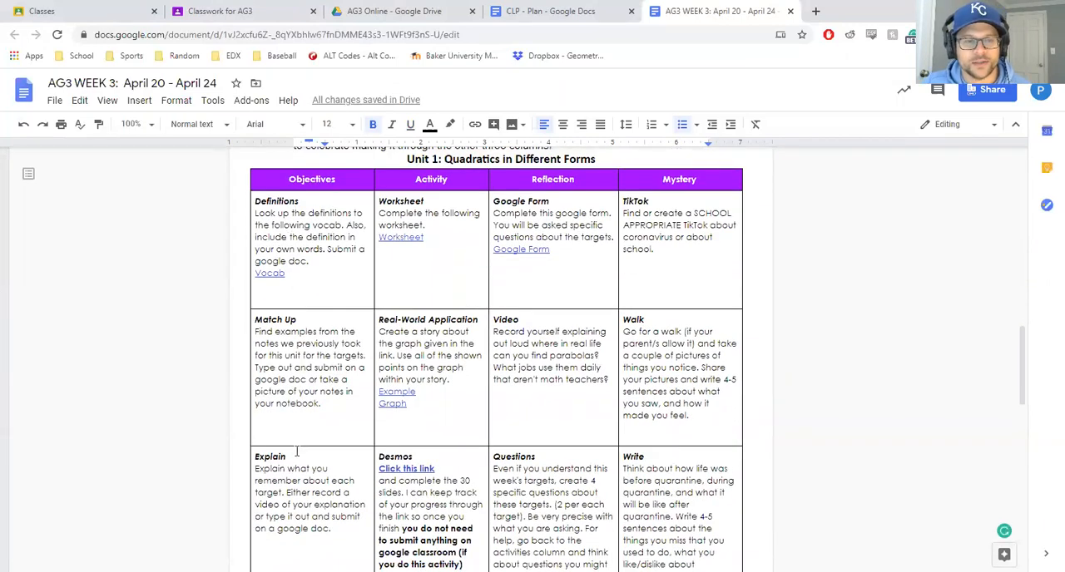
mouse_move(270, 273)
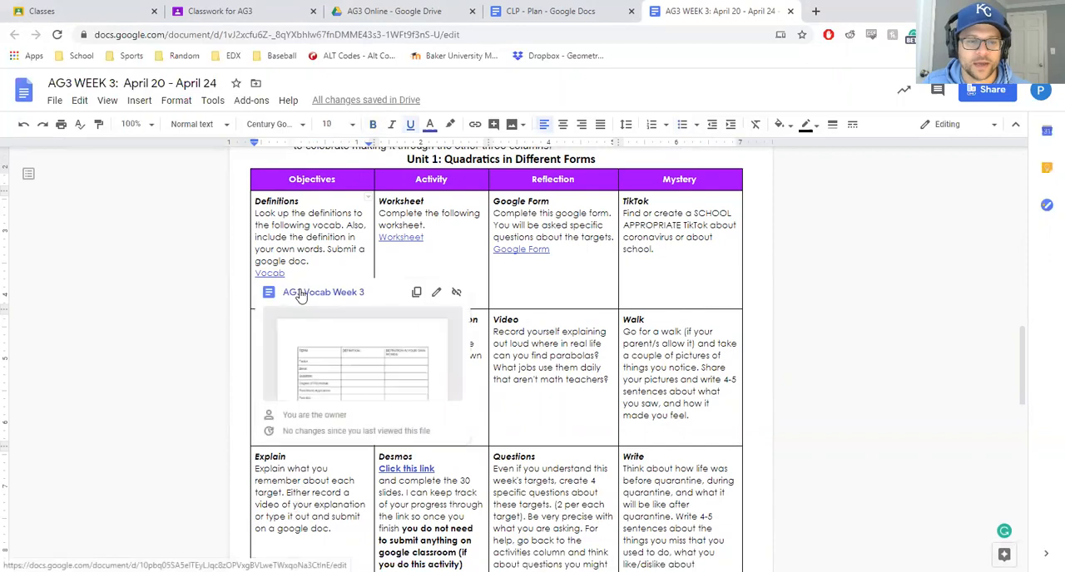
click(323, 292)
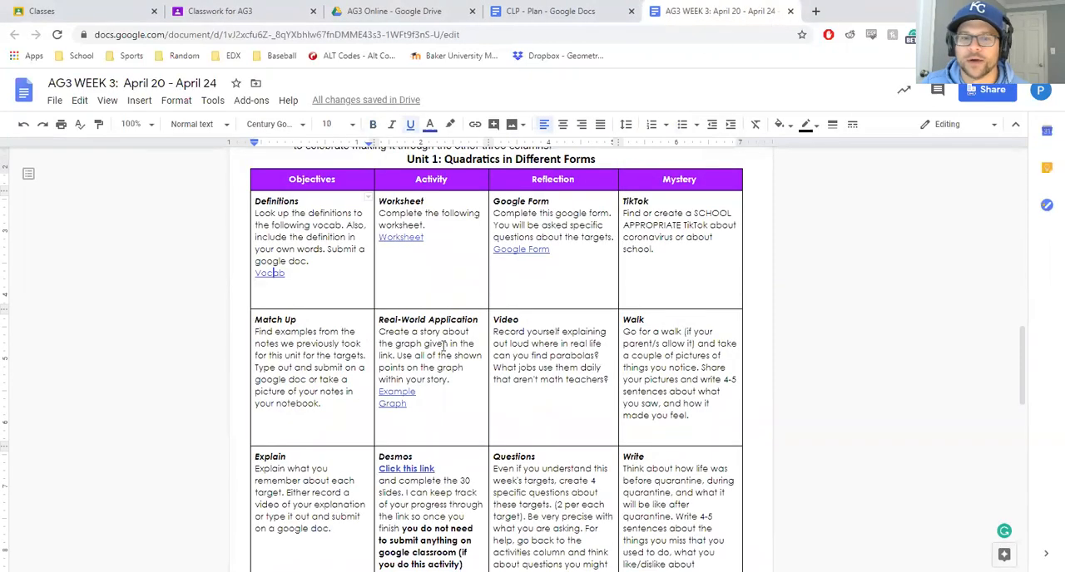
drag(255, 331, 319, 403)
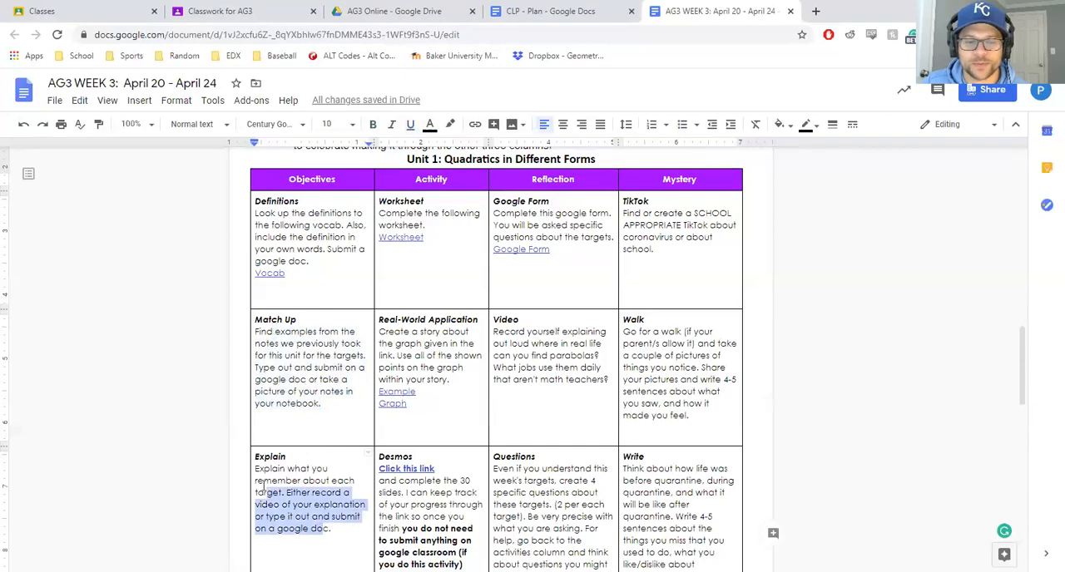
click(327, 540)
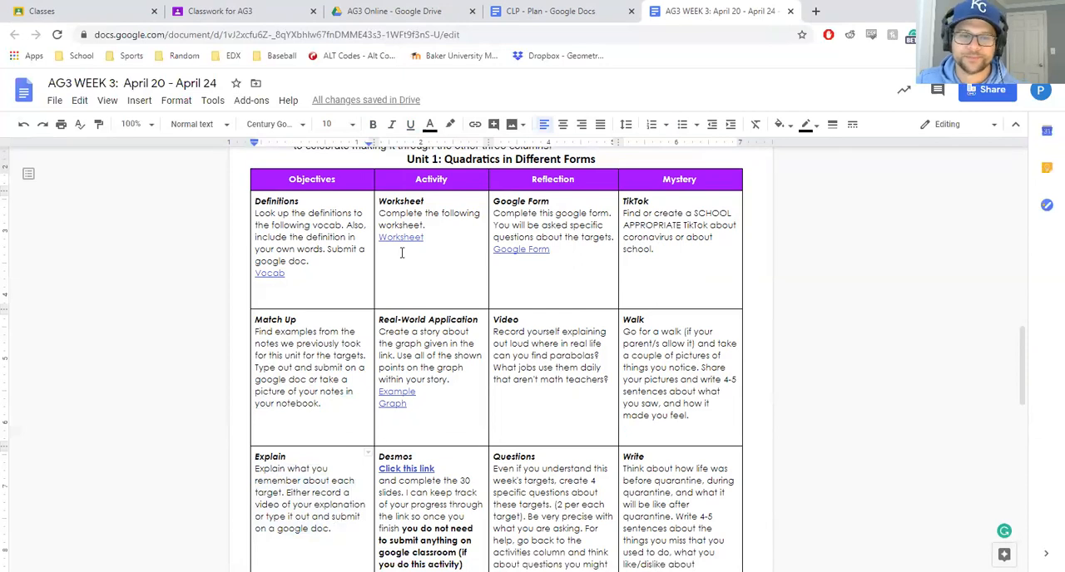
click(400, 237)
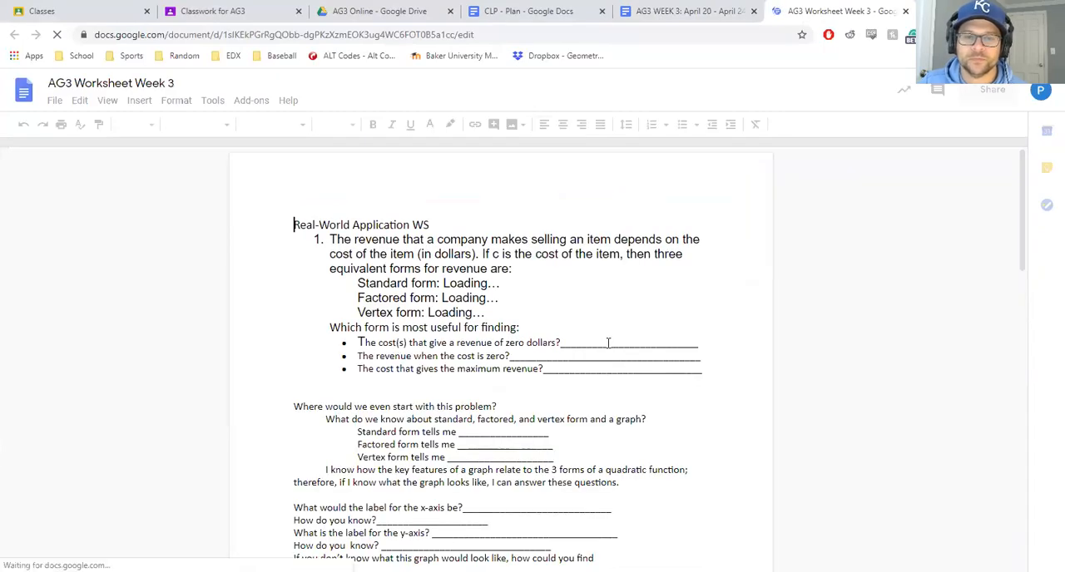
scroll(down, 3)
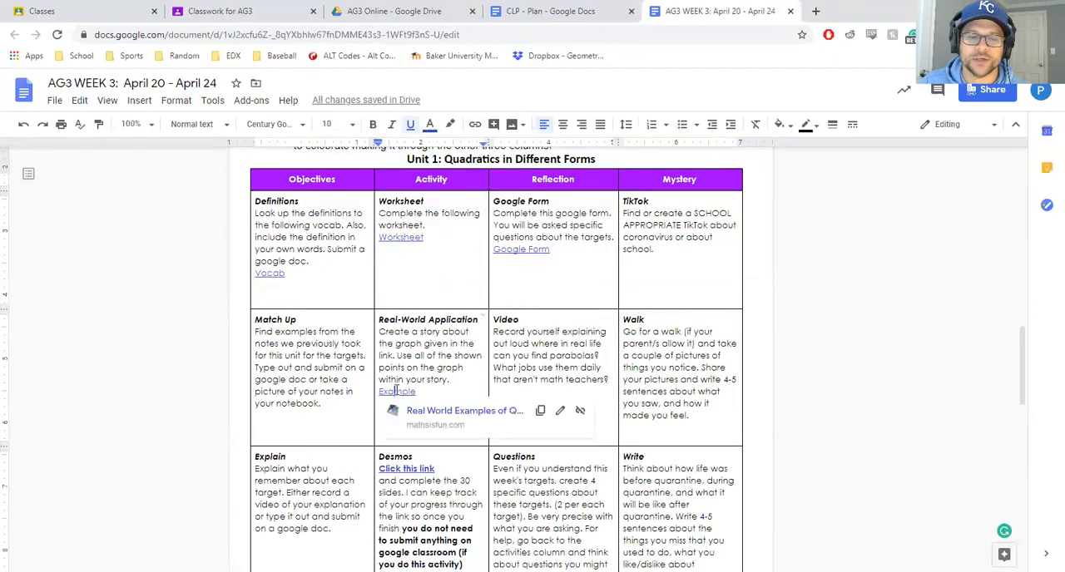
Browse Math is Fun's real-world quadratic examples, then view and close the AG3 Week 3 Example Graph
click(465, 411)
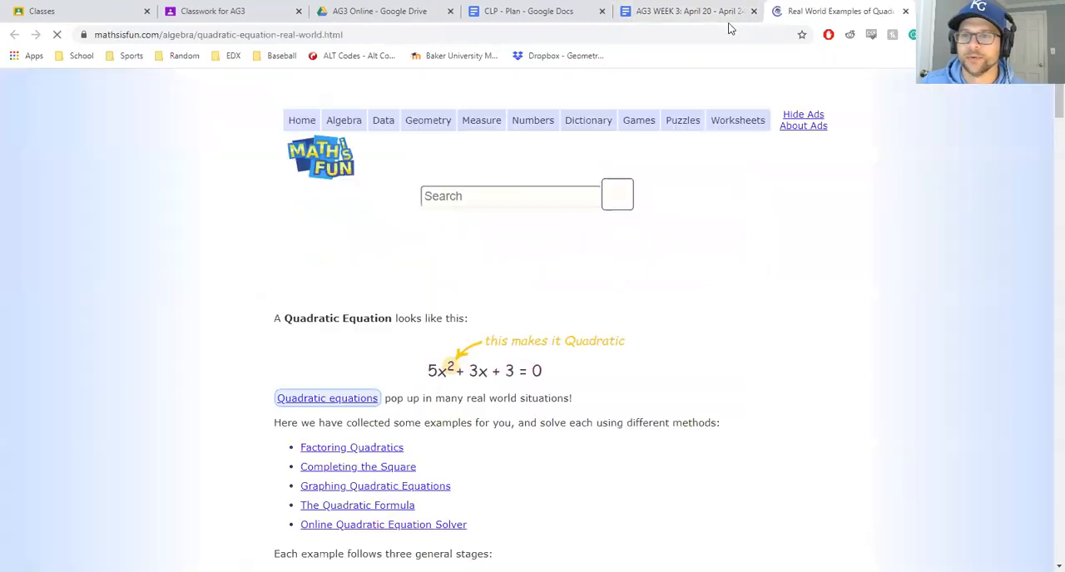
scroll(down, 3)
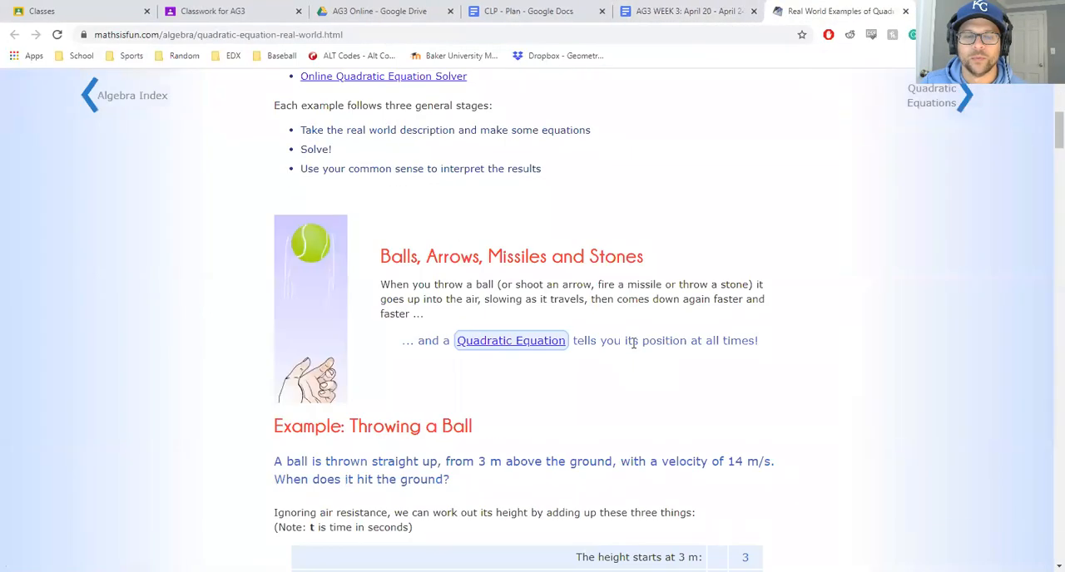
scroll(down, 3)
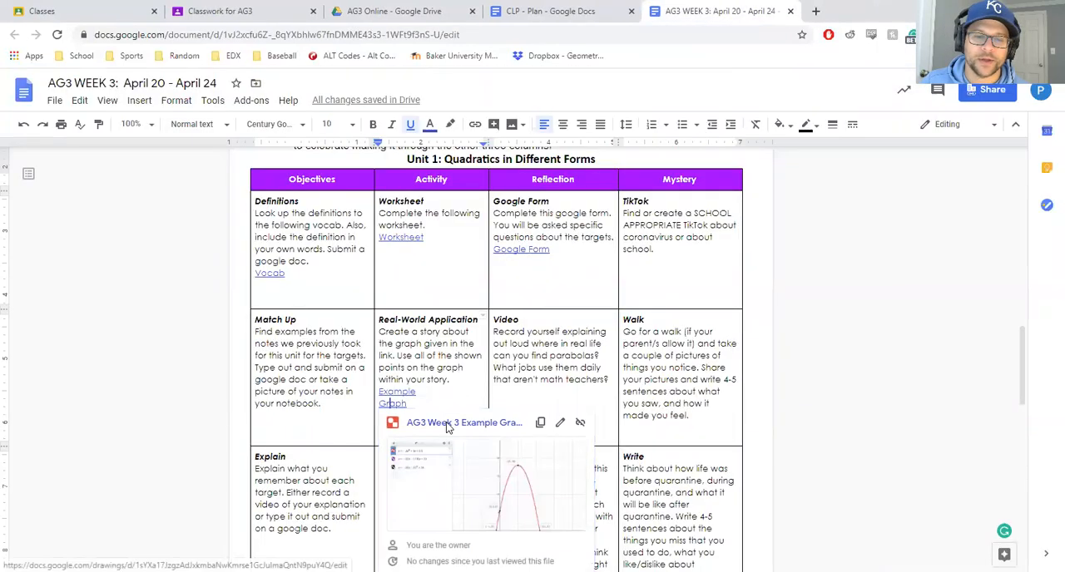
click(464, 422)
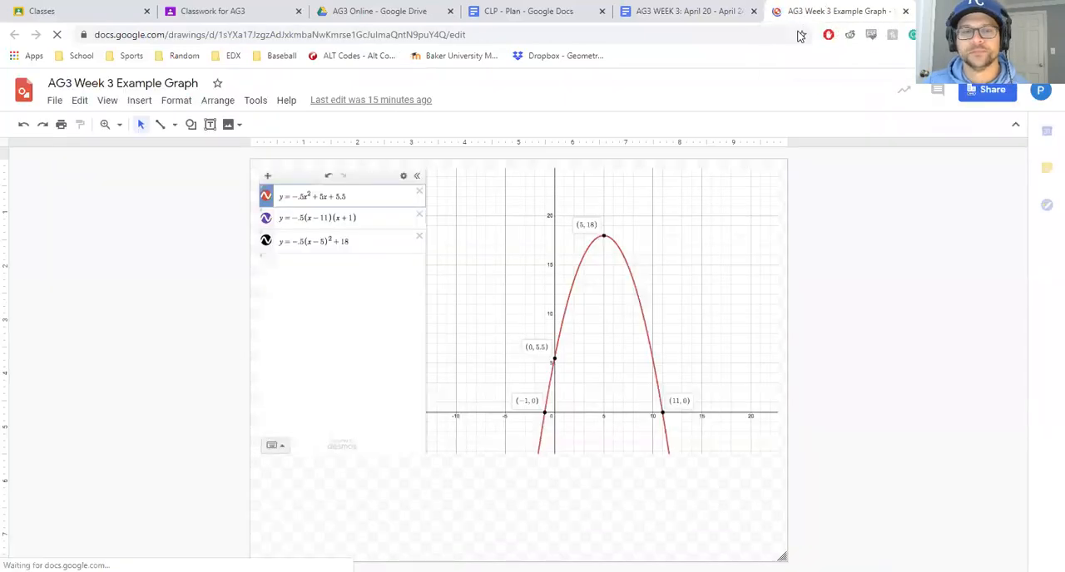
click(686, 11)
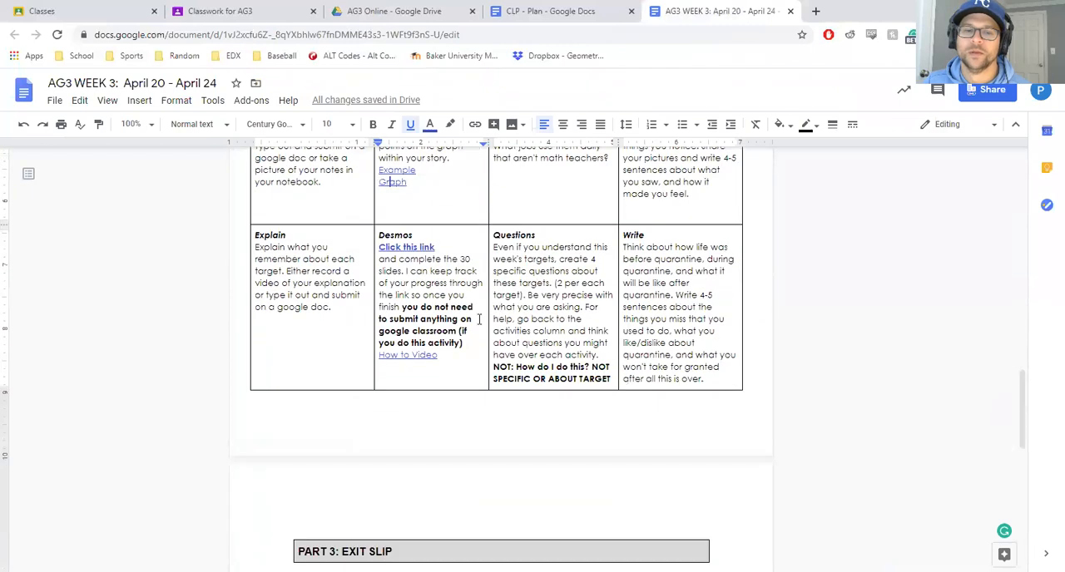
mouse_move(449, 331)
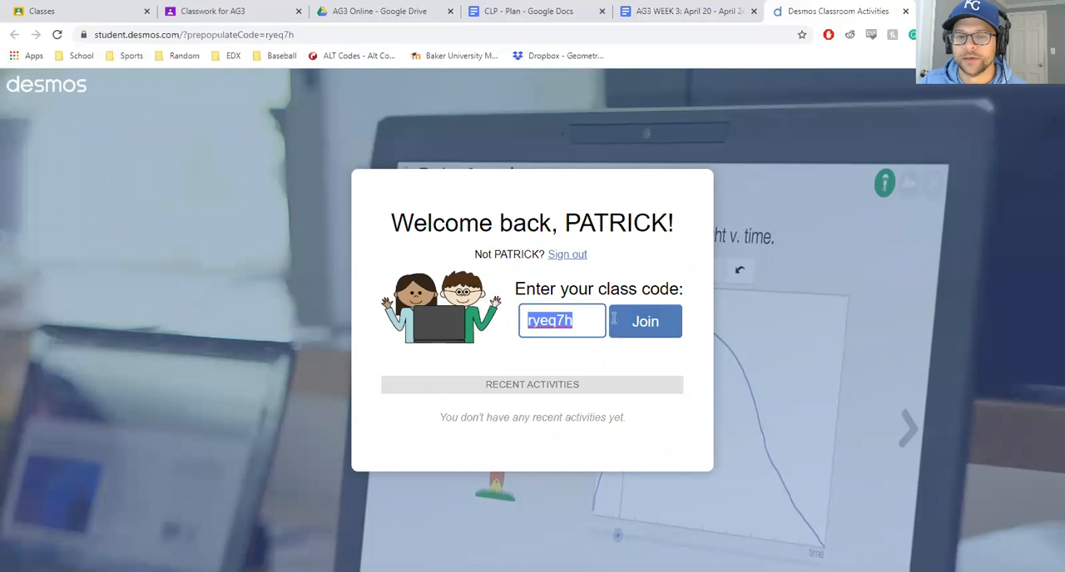
Close Desmos and scroll to the Explain, Desmos, Questions and Write row above PART 3: EXIT SLIP
click(686, 11)
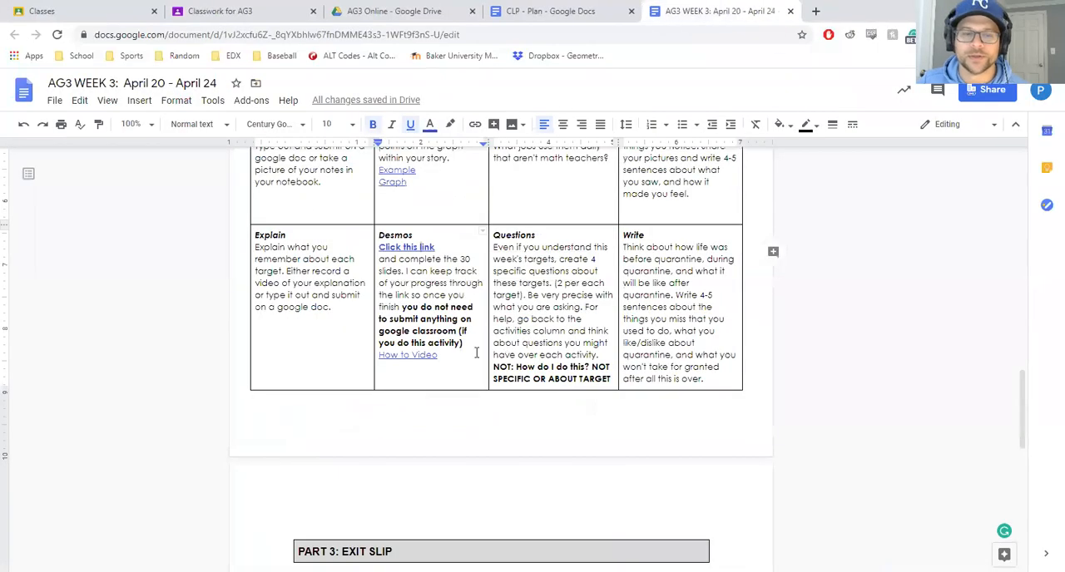
mouse_move(455, 427)
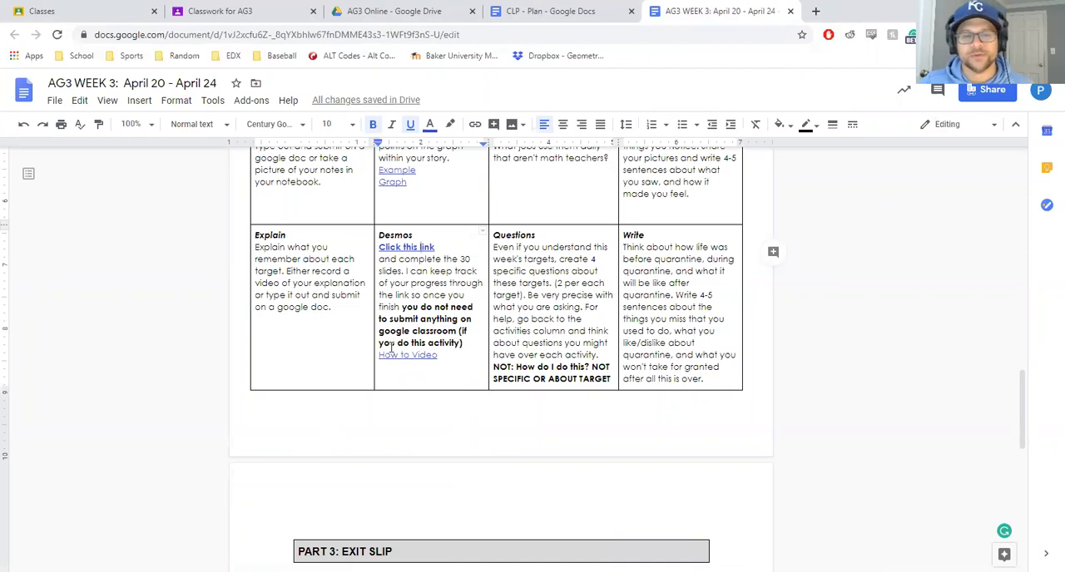
scroll(up, 3)
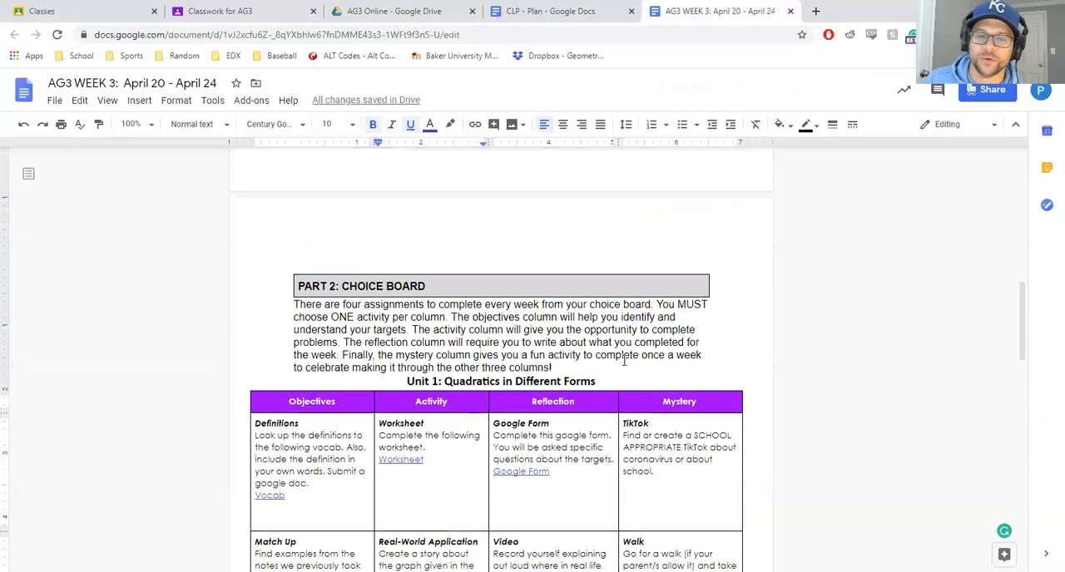
scroll(down, 3)
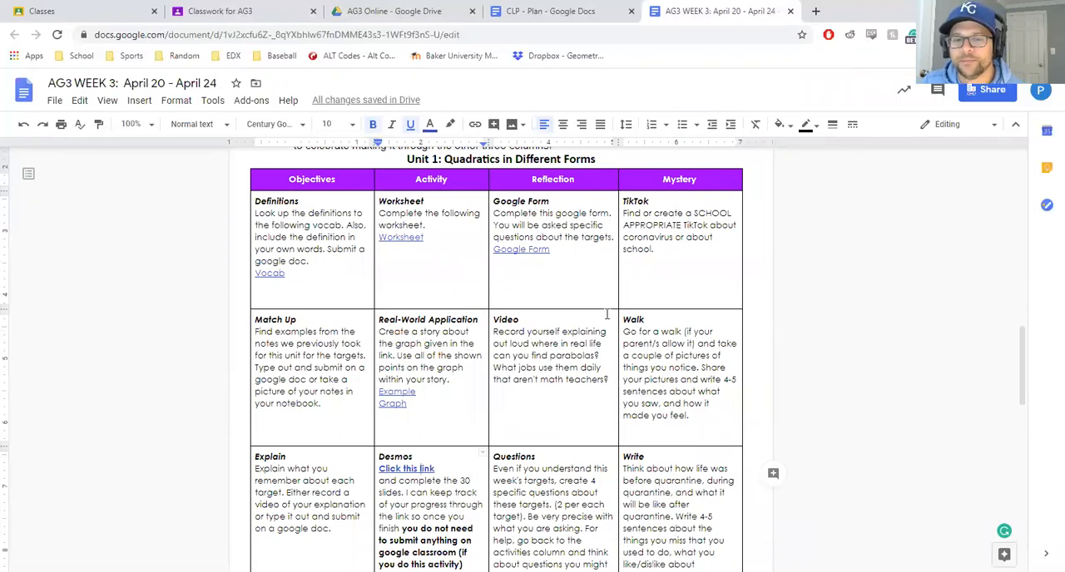
scroll(down, 3)
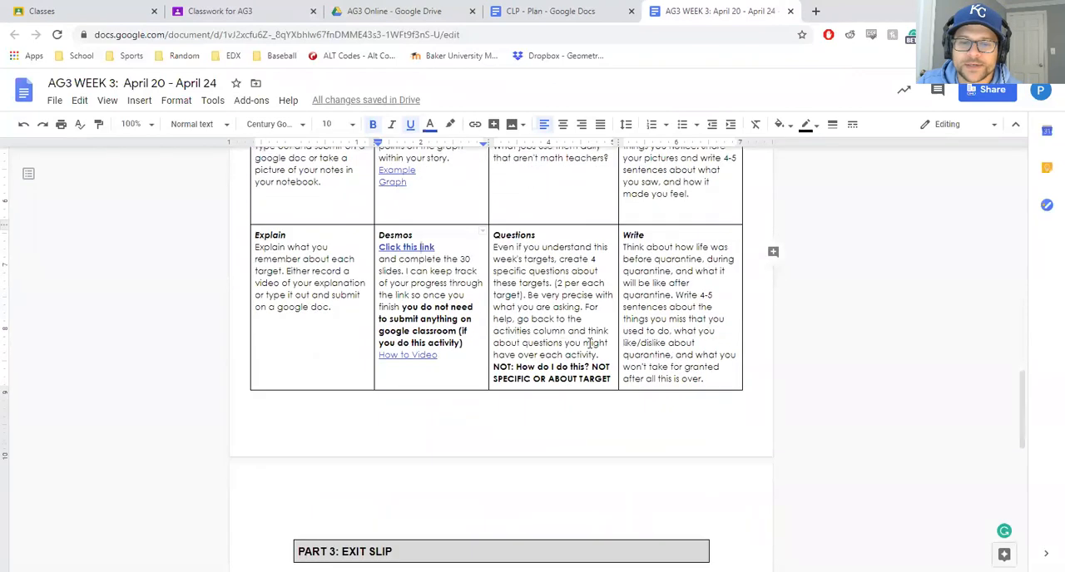
mouse_move(511, 332)
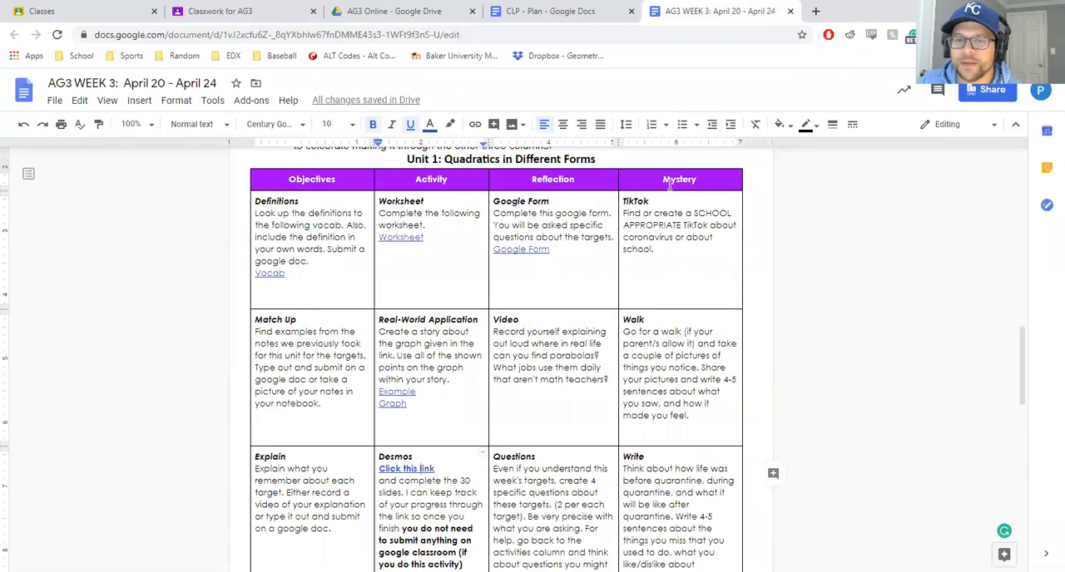
scroll(down, 3)
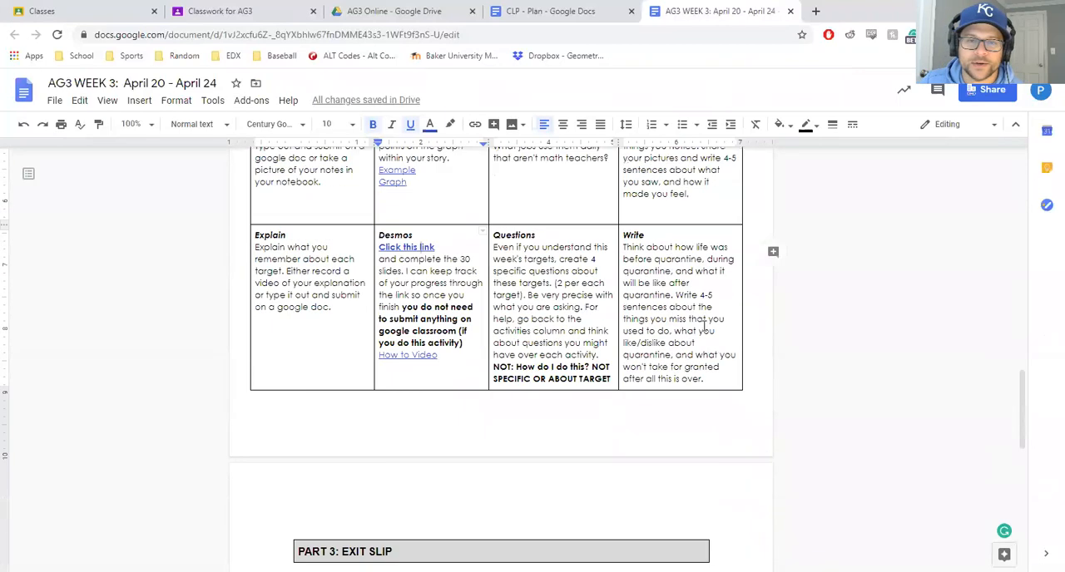